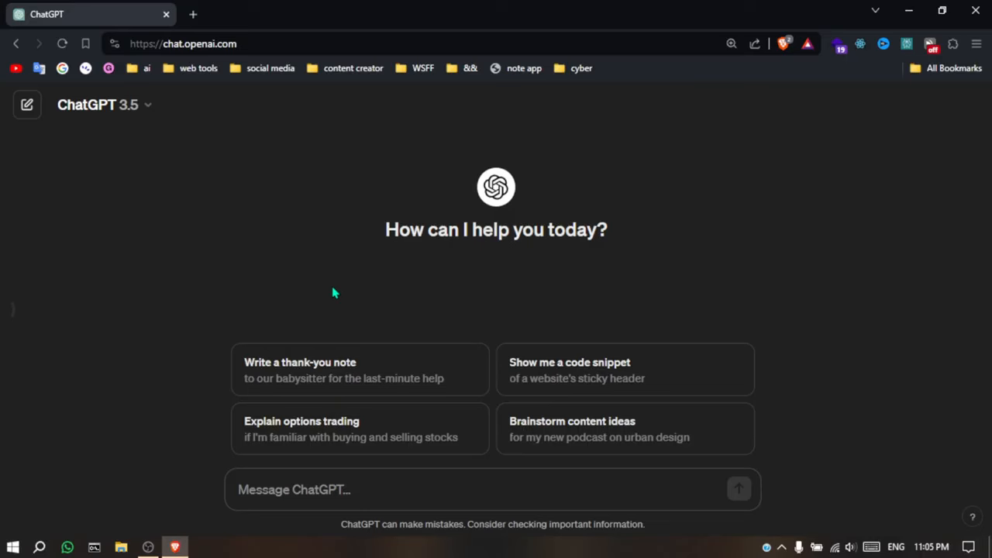
pyautogui.moveTo(319, 331)
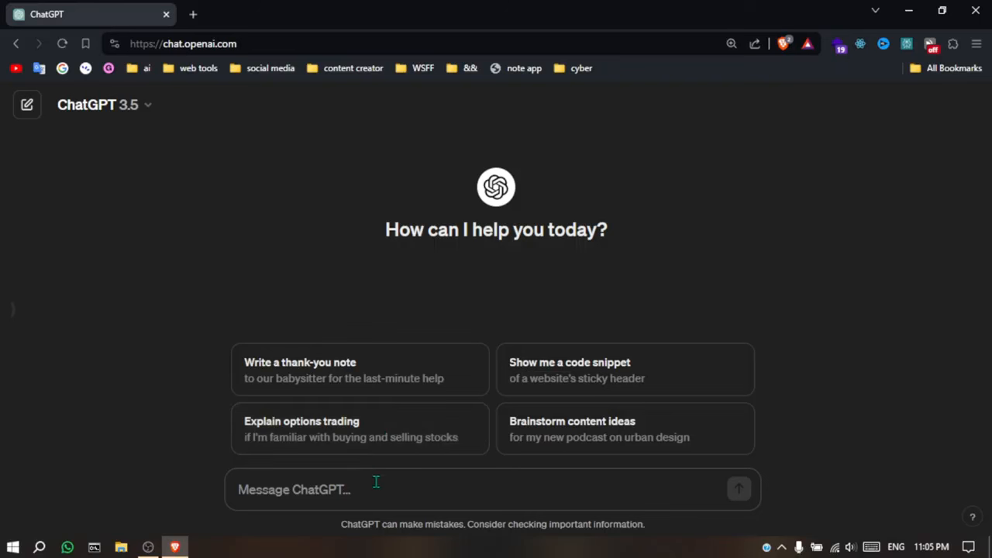
pyautogui.moveTo(659, 321)
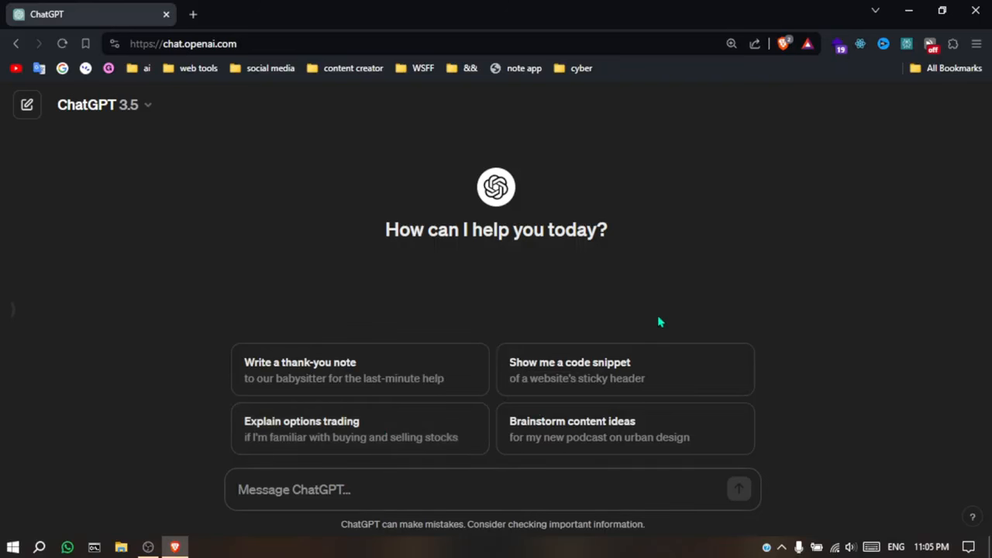
# Step: Ask ChatGPT to generate an imaginary Disney story for a 90-second video
pyautogui.write('generate me an imaginary disney story to make a video 90s longer')
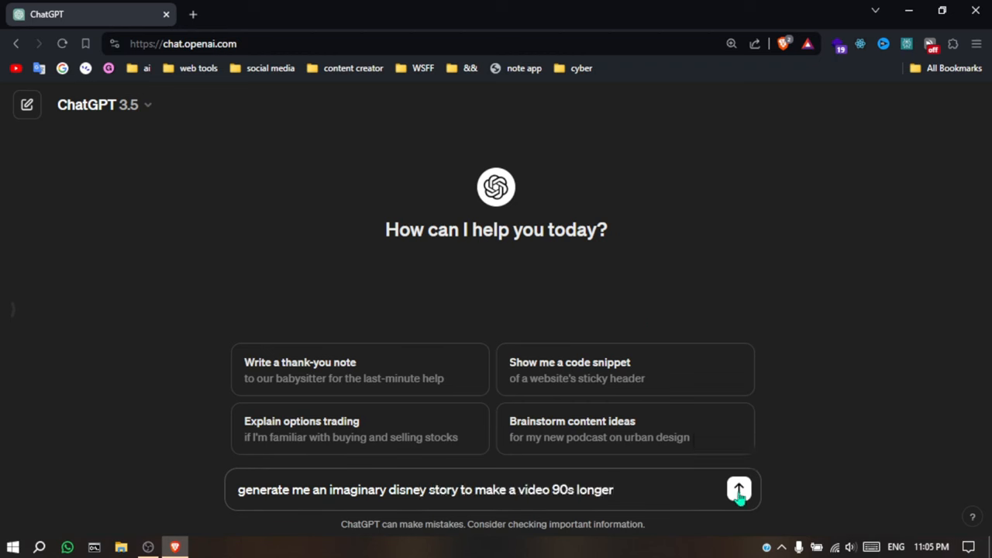
pyautogui.click(740, 488)
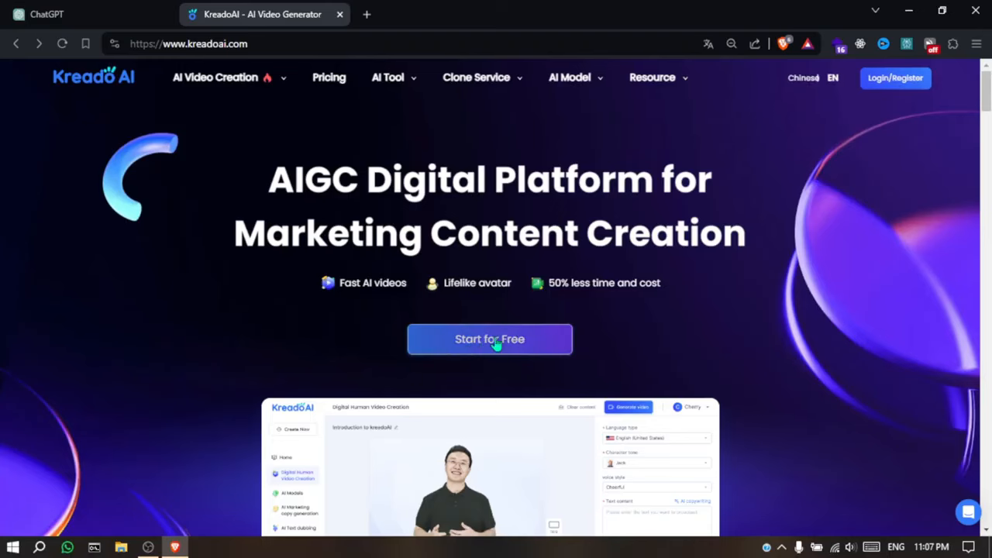
# Step: Generate and download the first paragraph's voiceover in Kreado AI text dubbing
pyautogui.click(490, 338)
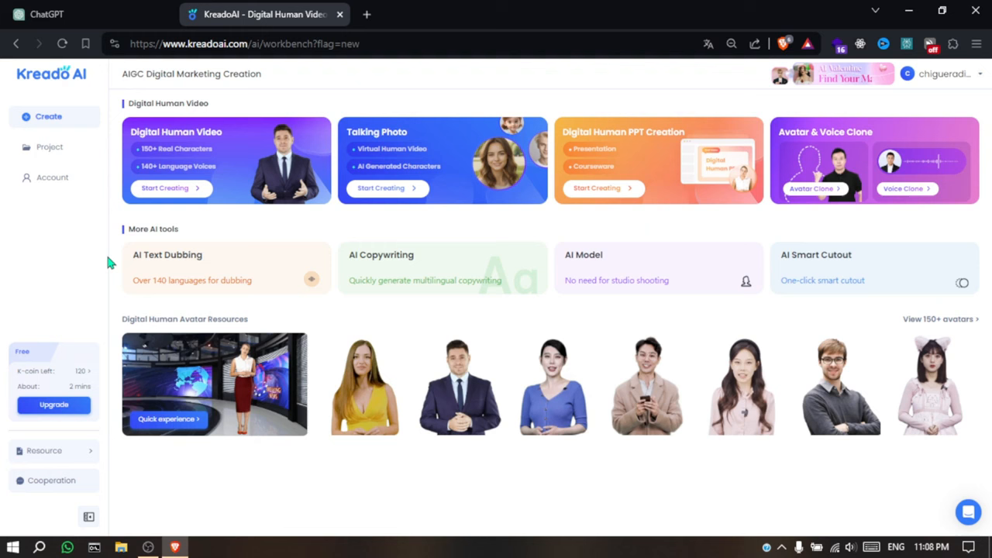
pyautogui.moveTo(227, 280)
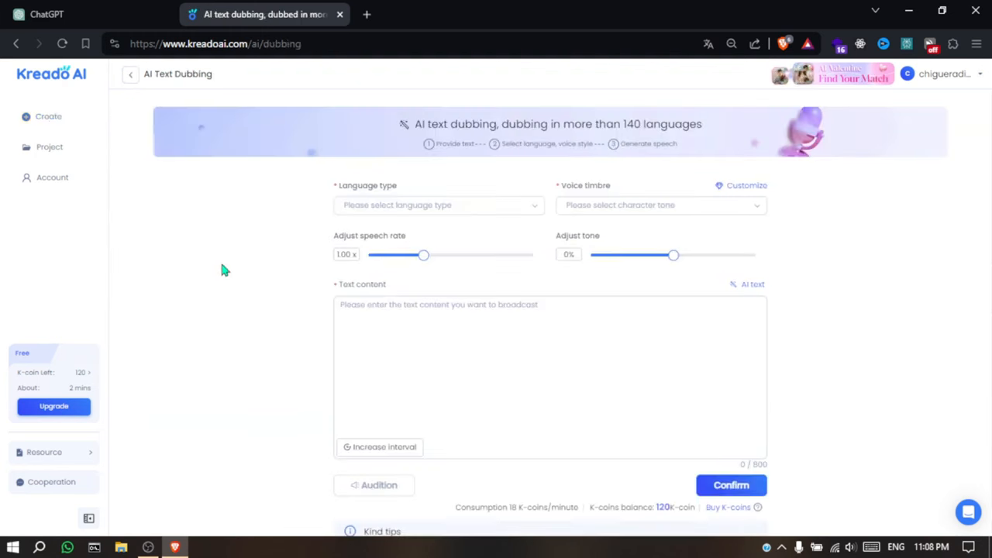
pyautogui.click(661, 205)
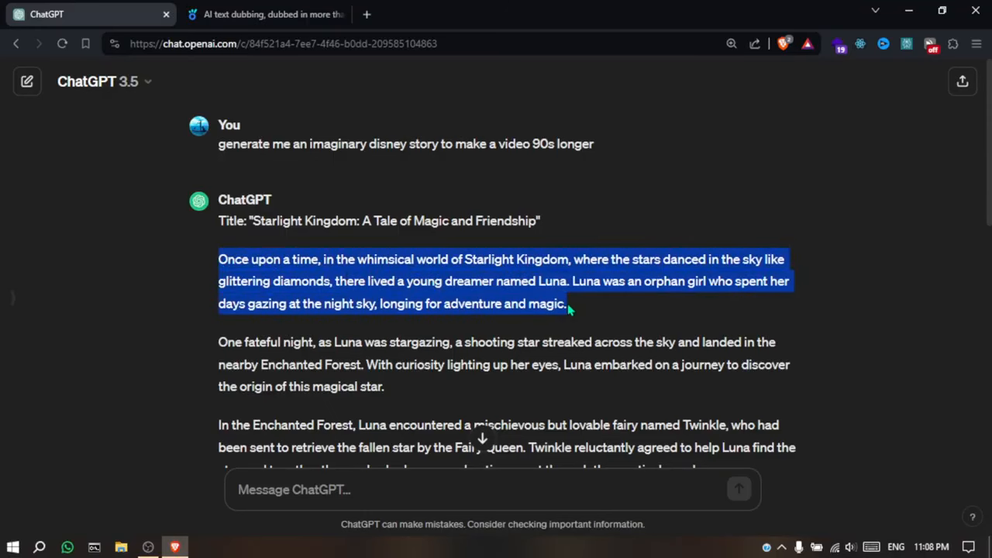
pyautogui.moveTo(354, 37)
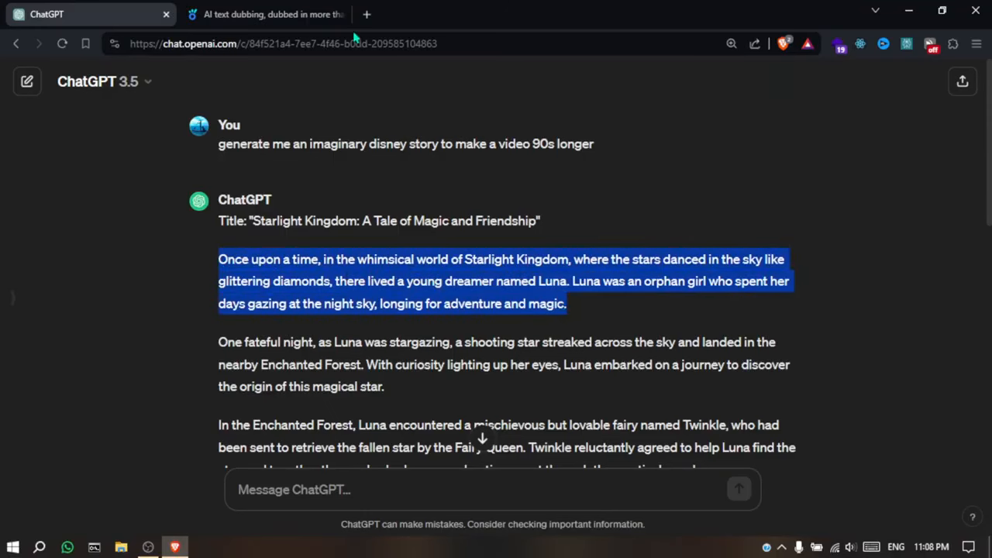
pyautogui.click(271, 14)
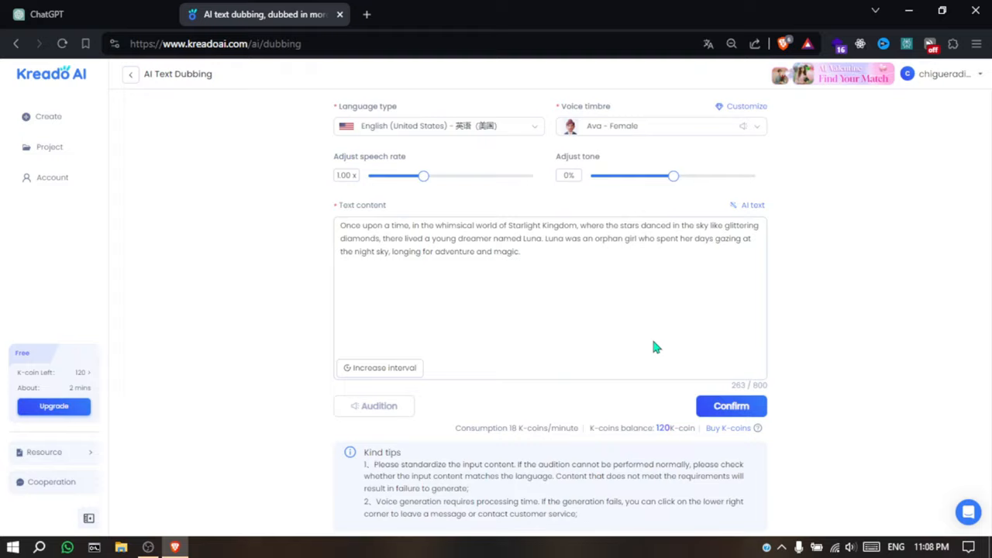
pyautogui.click(730, 405)
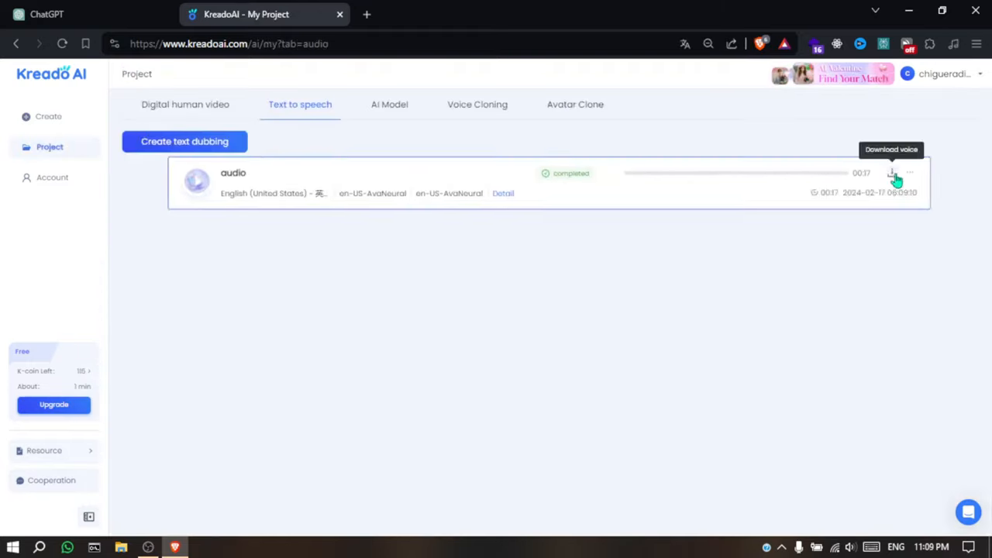
pyautogui.click(43, 14)
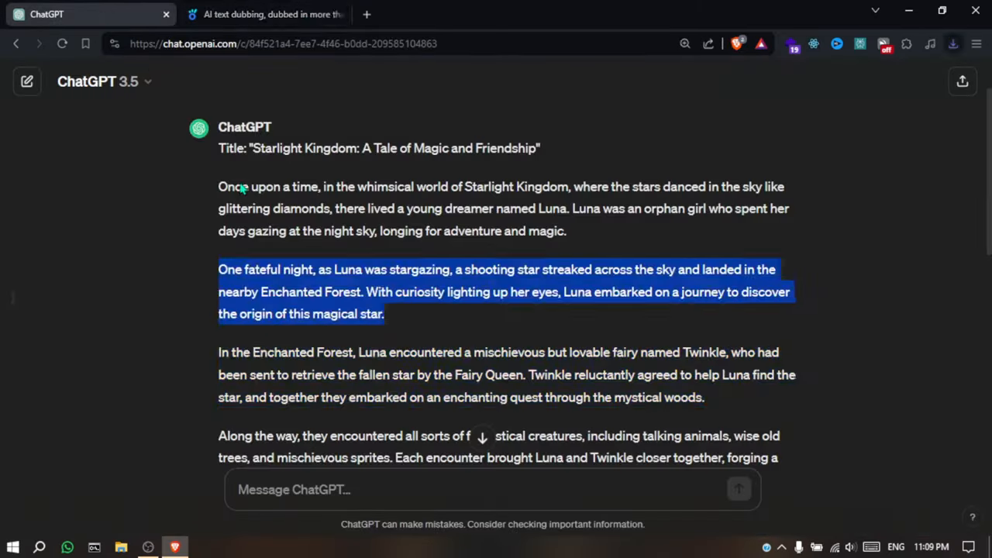
# Step: Generate voiceovers for the remaining paragraphs, then start requesting scene image prompts
pyautogui.click(271, 14)
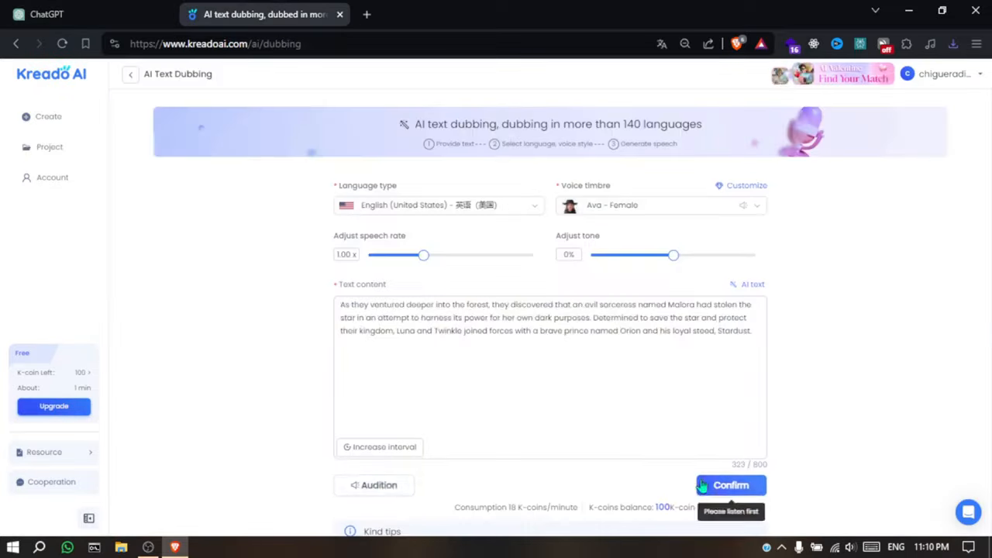
pyautogui.click(731, 485)
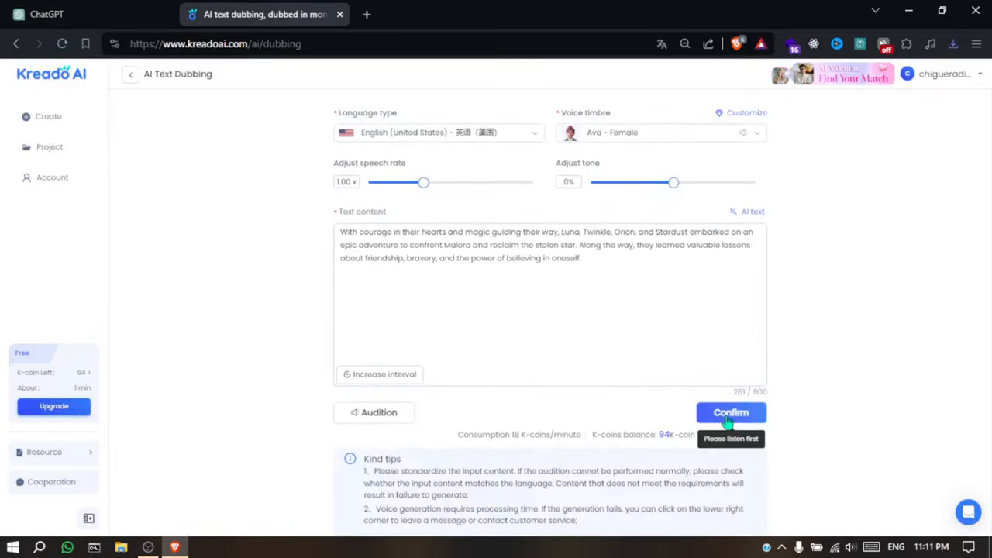
pyautogui.click(731, 412)
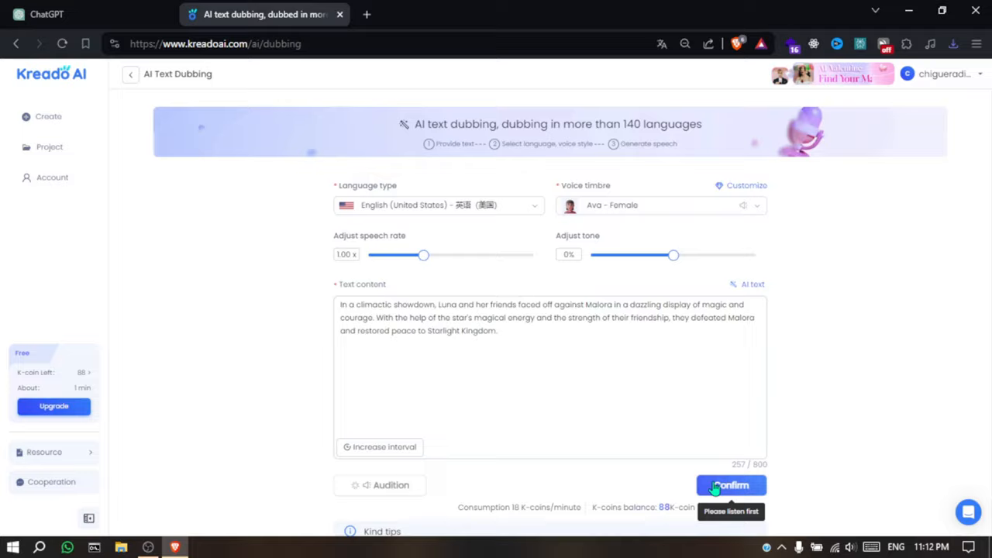
pyautogui.click(730, 485)
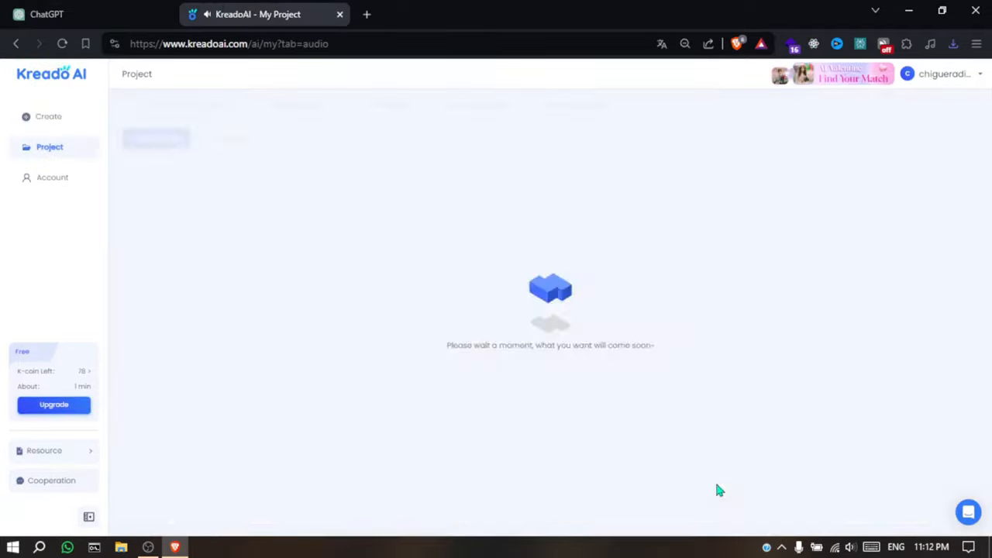
pyautogui.click(43, 14)
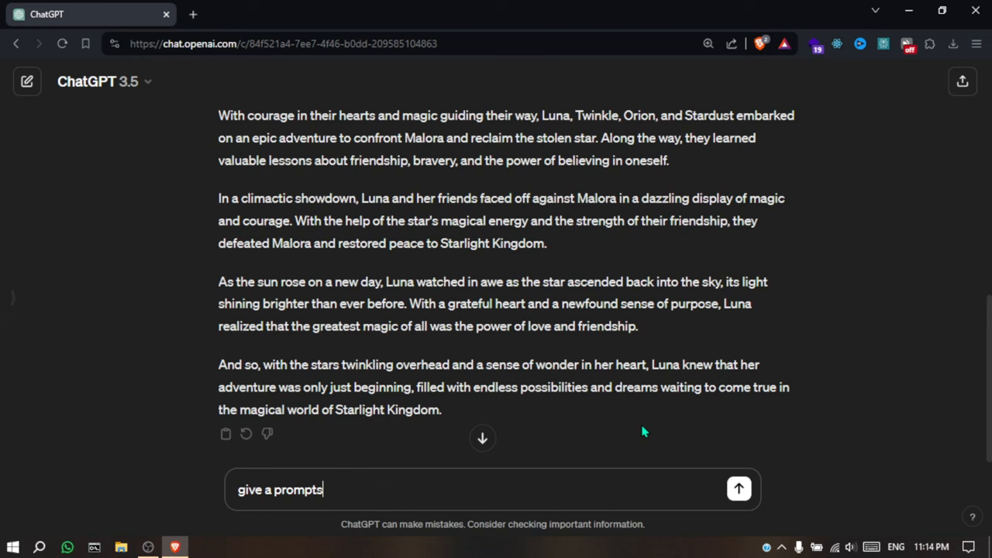
pyautogui.write('to generate an images rel')
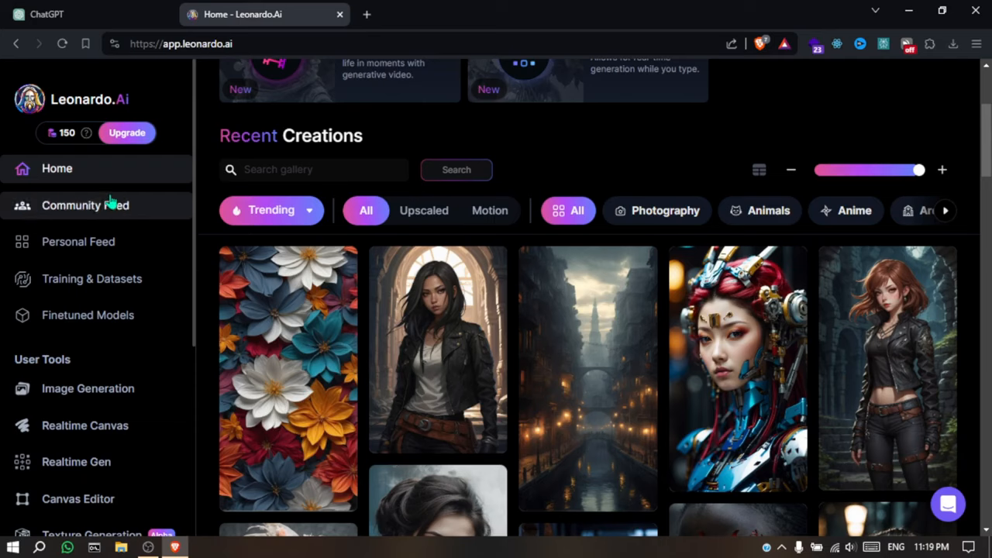
# Step: Set up Leonardo.Ai image generation with Leonardo Kino XL and a Luna-meets-Prince-Orion prompt
pyautogui.click(88, 388)
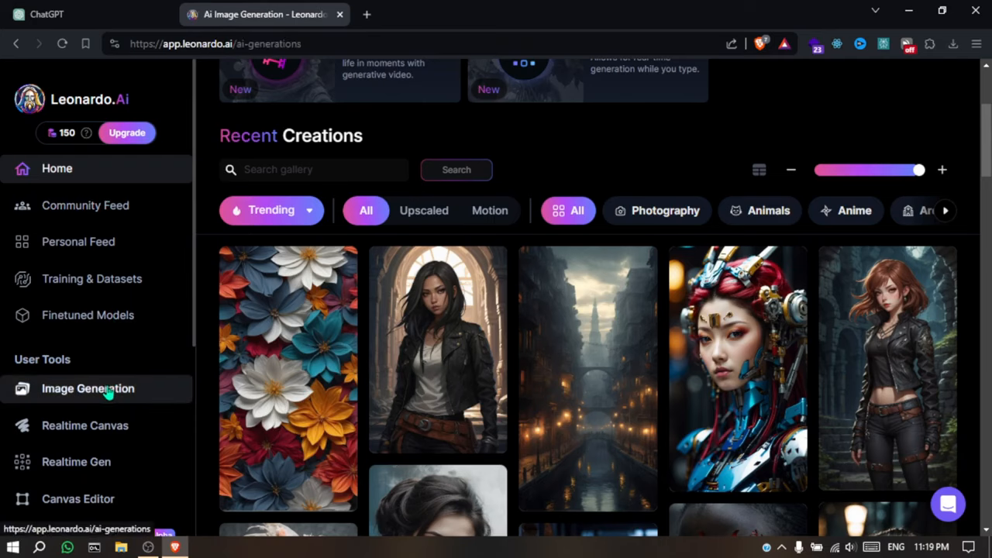
pyautogui.click(87, 388)
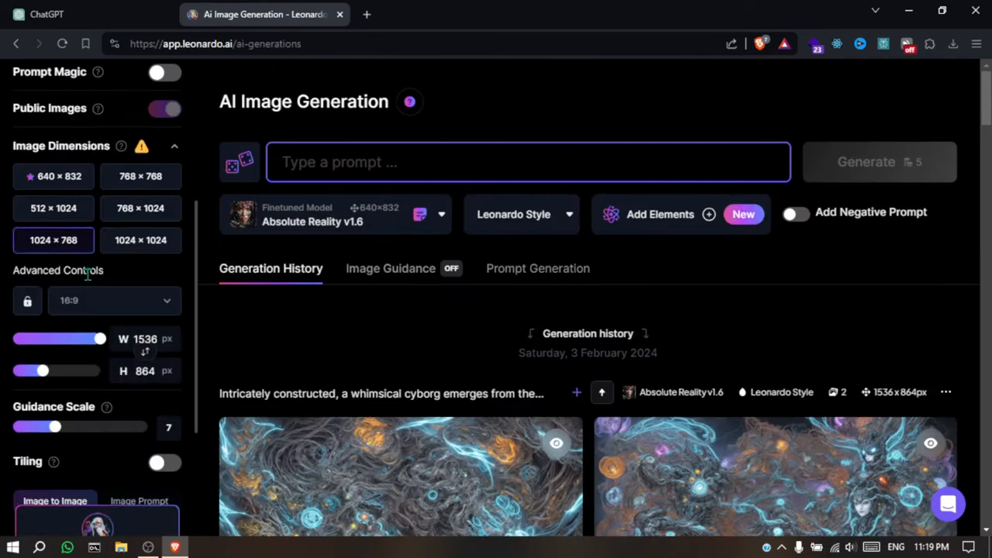
pyautogui.click(333, 216)
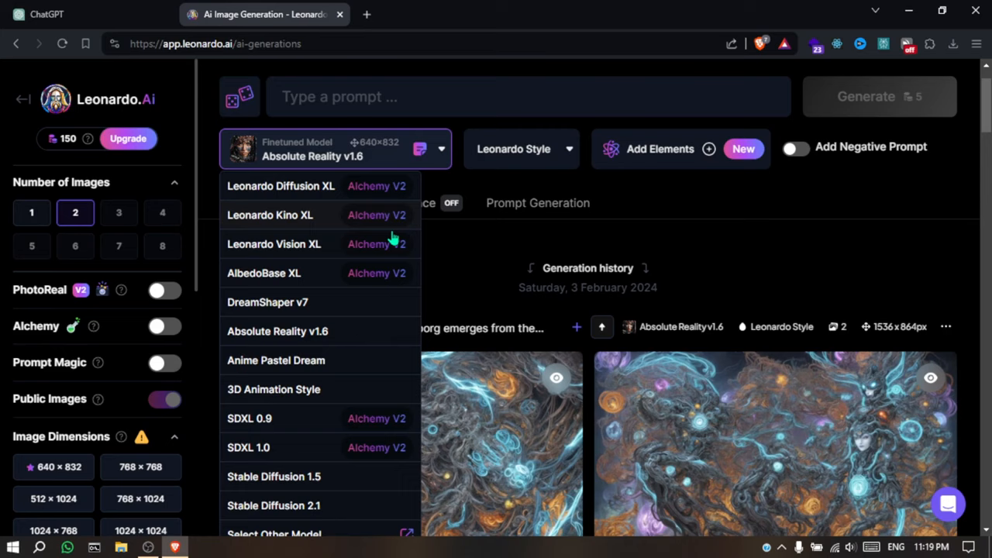
pyautogui.click(273, 389)
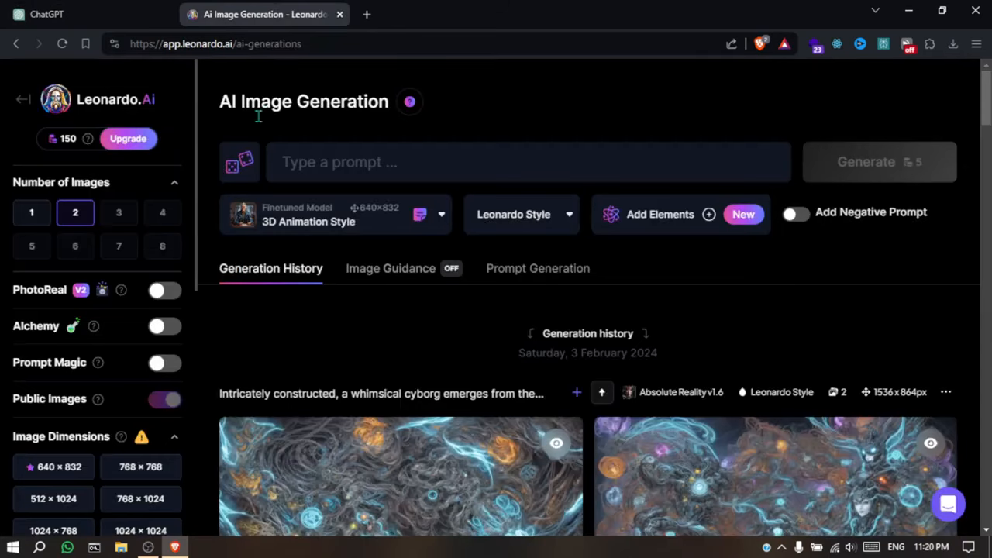
pyautogui.click(879, 161)
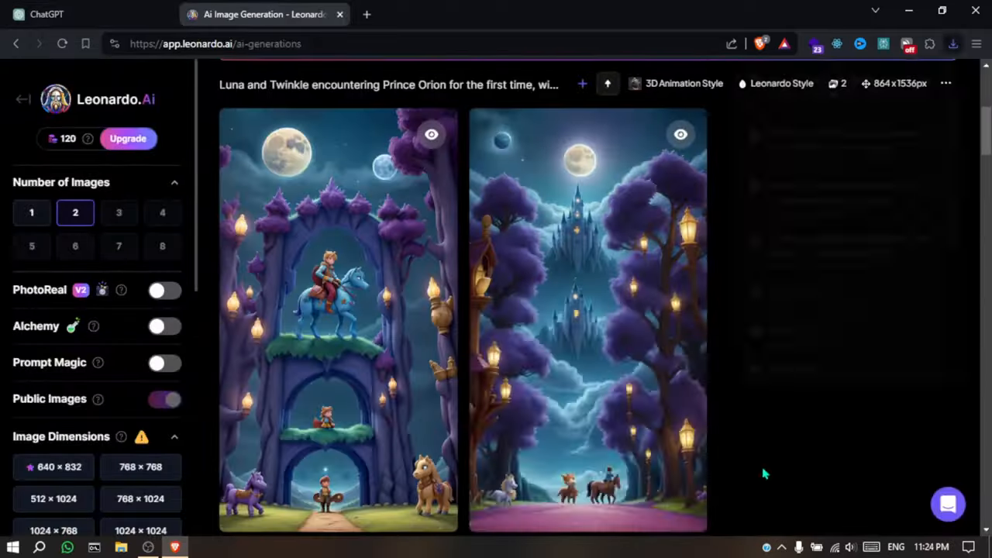
pyautogui.click(46, 14)
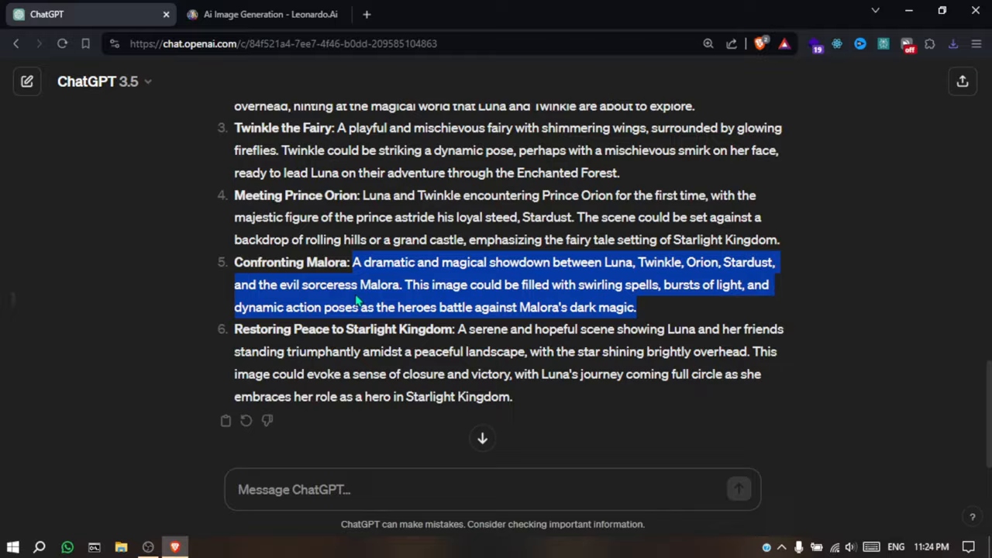
pyautogui.click(271, 14)
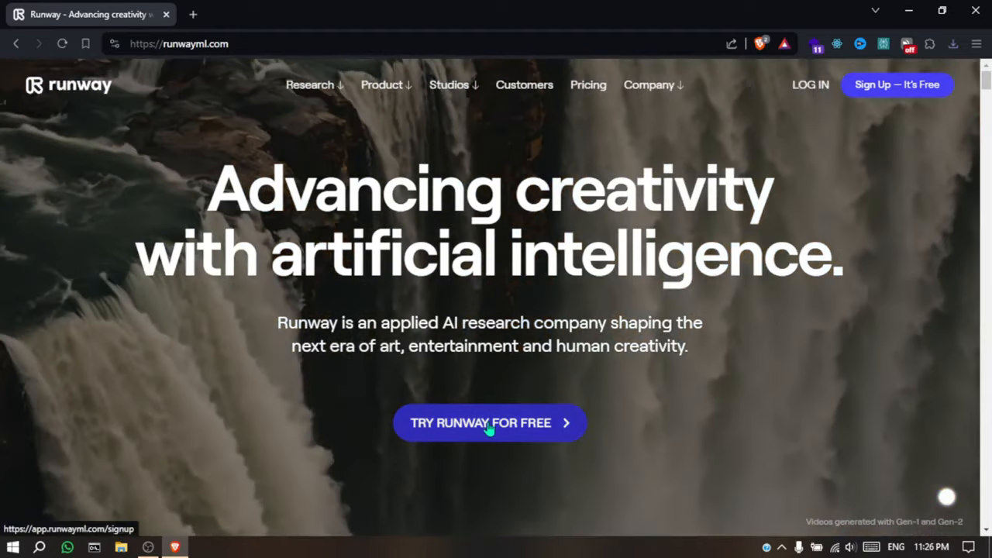
# Step: Upload a scene image into Runway's Gen-2 Text/Image to Video tool
pyautogui.click(490, 423)
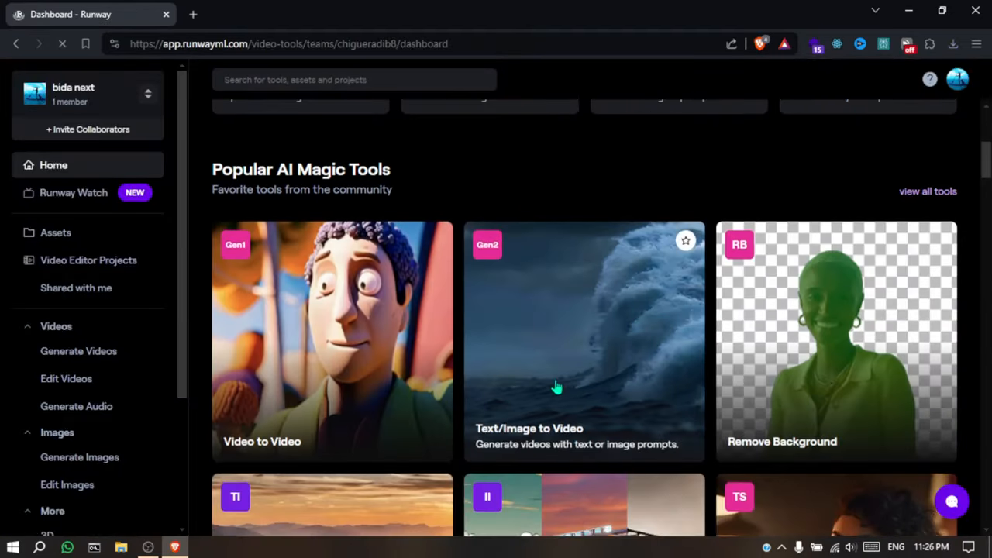
pyautogui.click(556, 384)
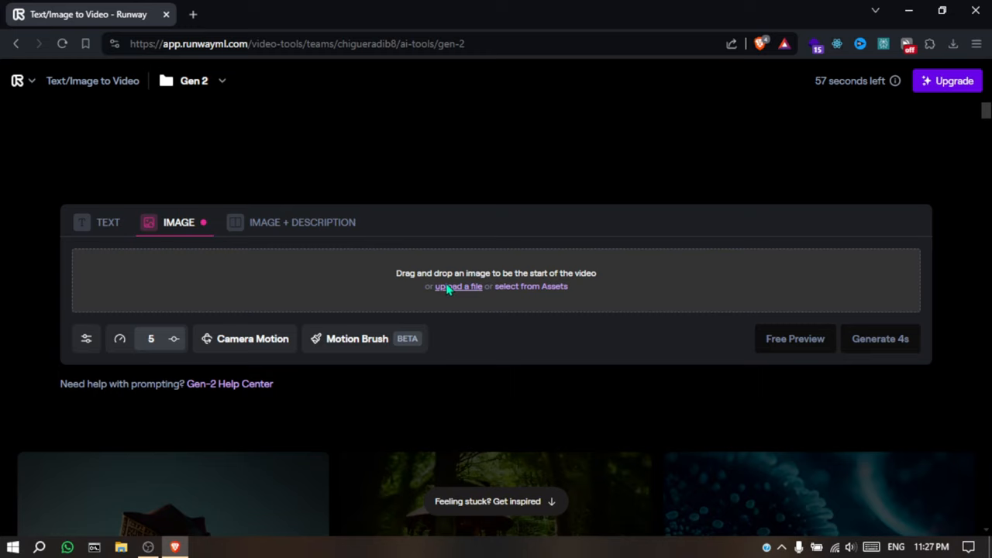
pyautogui.click(457, 286)
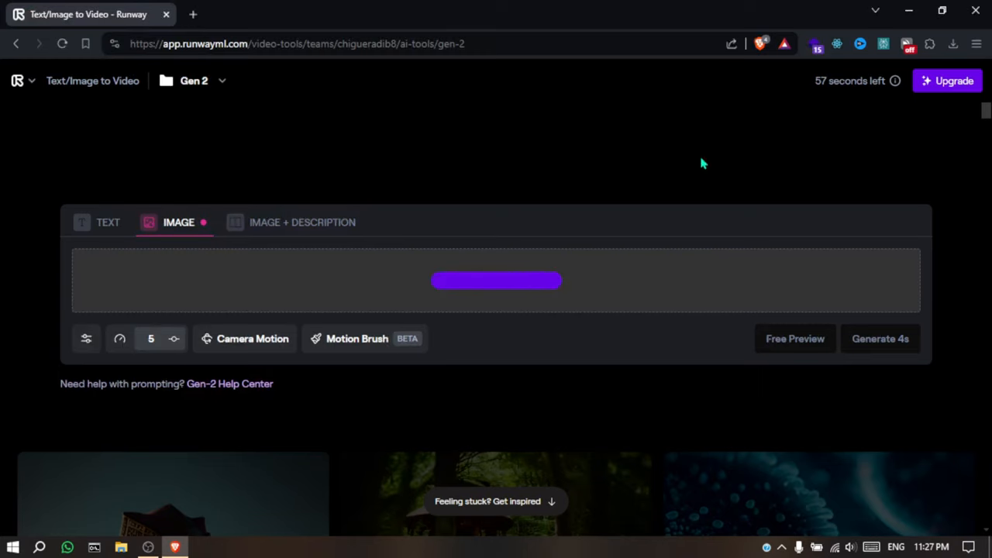
pyautogui.click(880, 338)
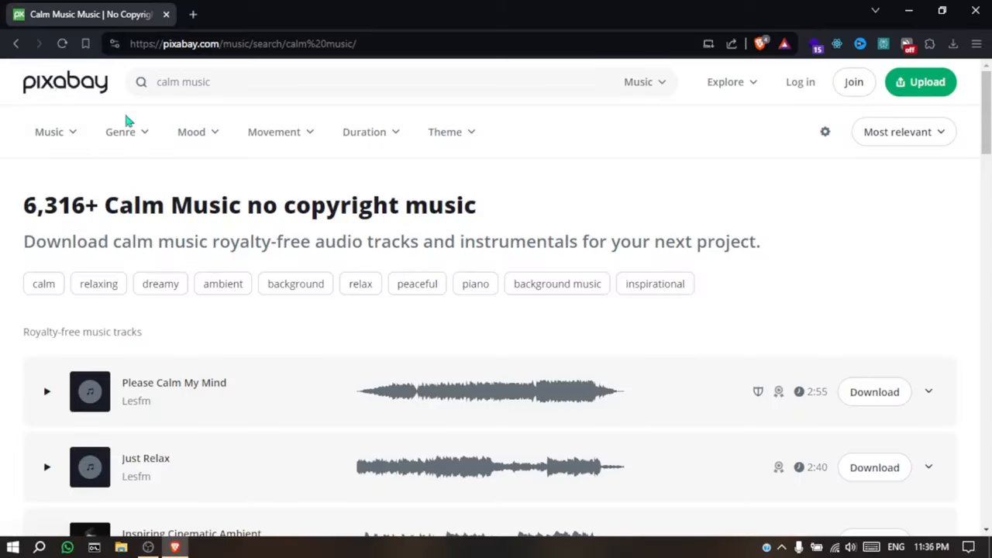
pyautogui.moveTo(554, 235)
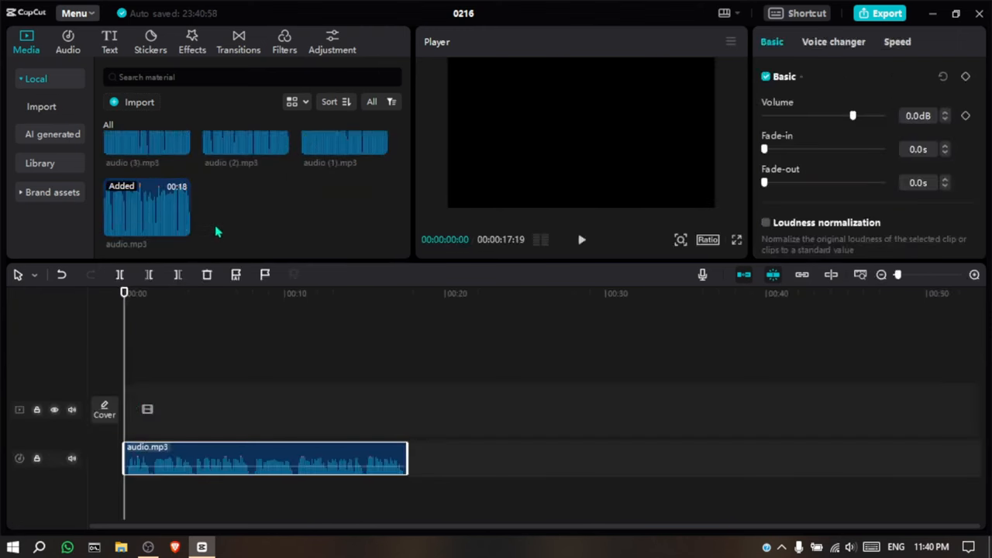
# Step: Place the six clips on the timeline, slow them, and trim sedative-110241.mp3 to fit
pyautogui.moveTo(244, 143); pyautogui.dragTo(550, 457)
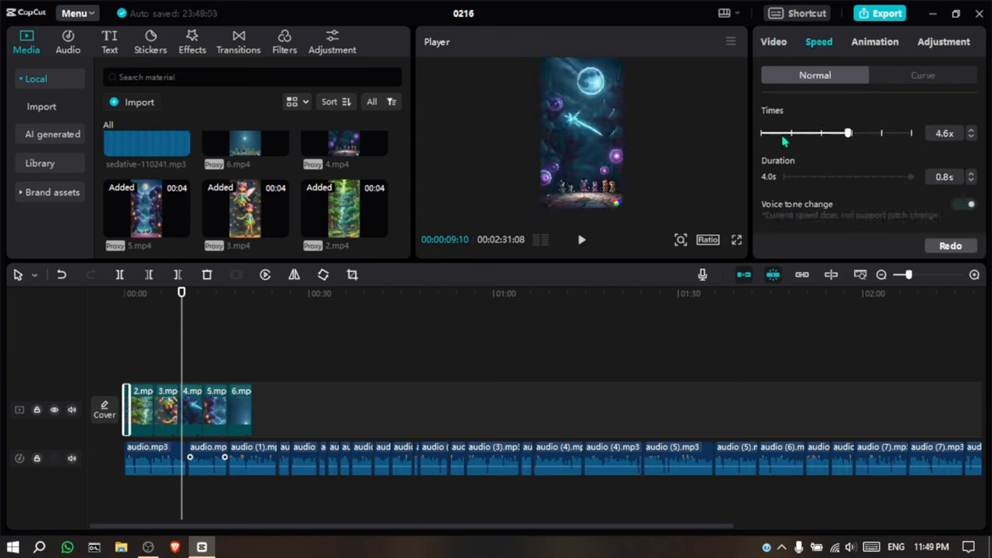
pyautogui.moveTo(847, 133); pyautogui.dragTo(762, 132)
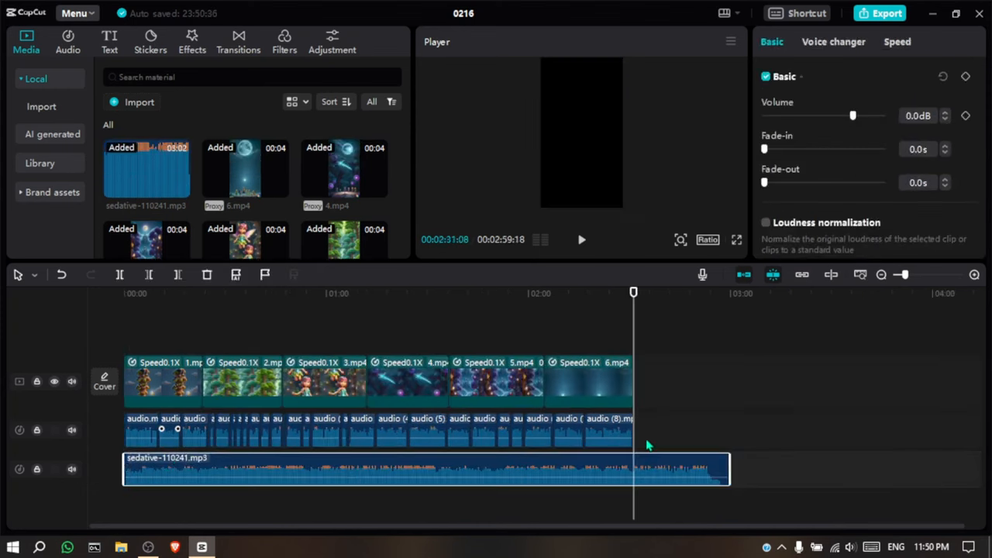
pyautogui.moveTo(852, 115); pyautogui.dragTo(803, 115)
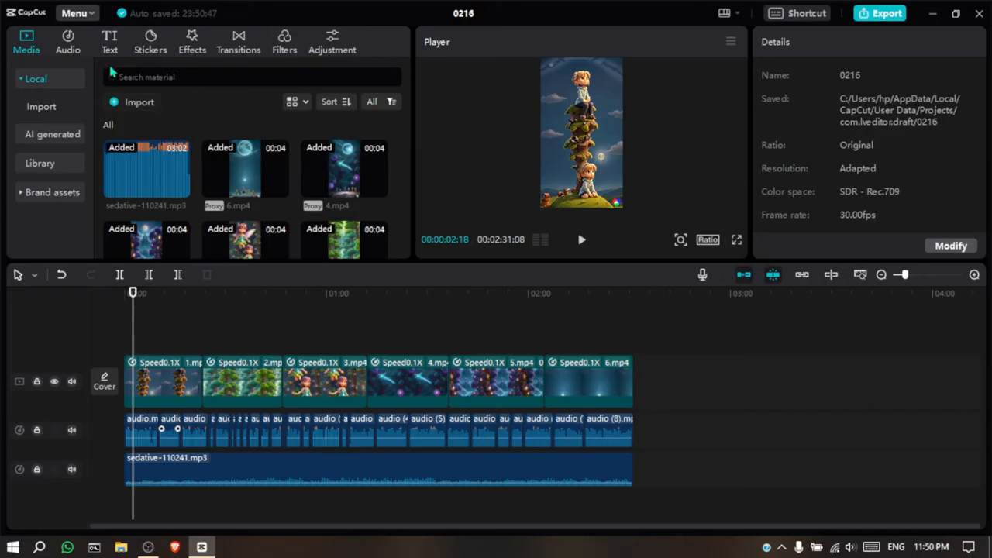
# Step: Create English auto captions from the narration and apply a caption template to all
pyautogui.click(108, 41)
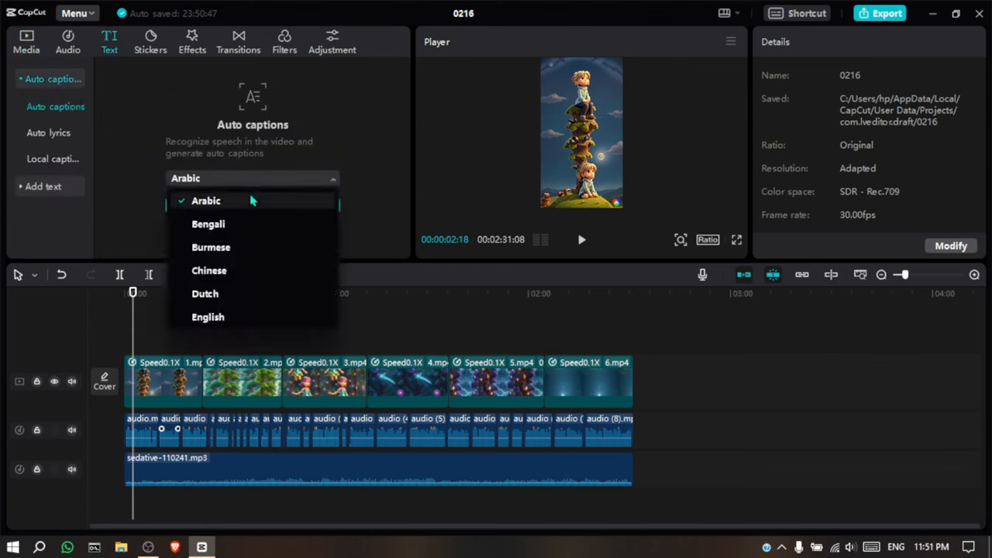
pyautogui.click(208, 316)
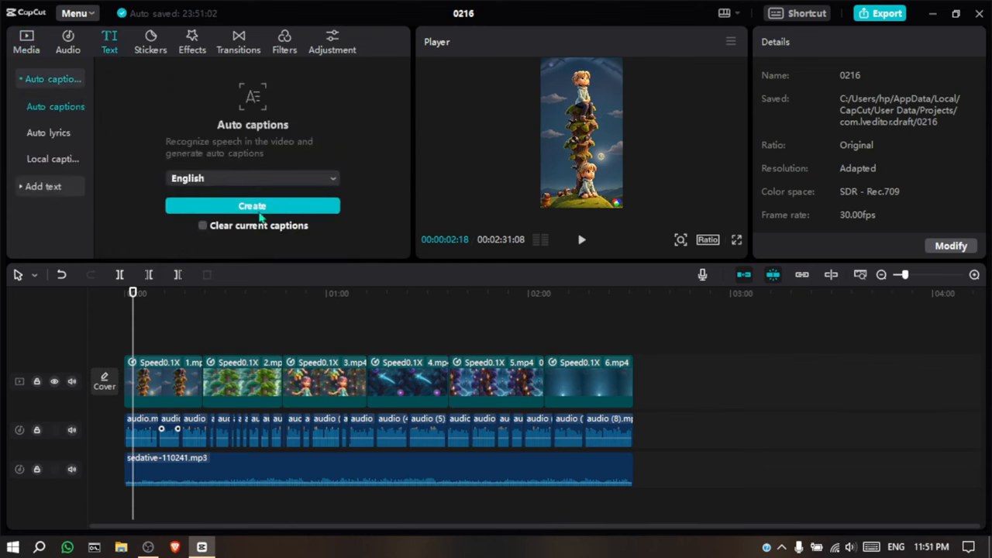
pyautogui.click(252, 206)
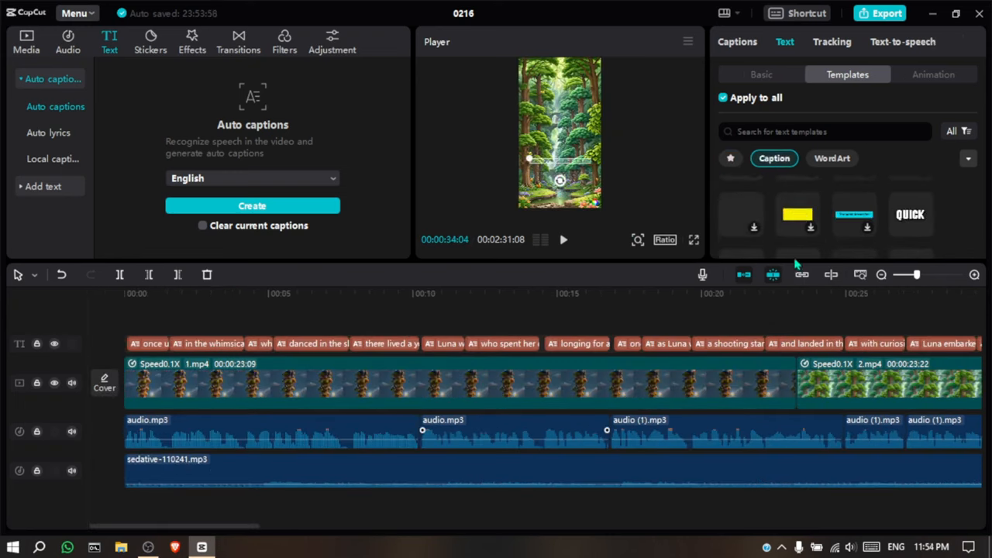
pyautogui.click(740, 214)
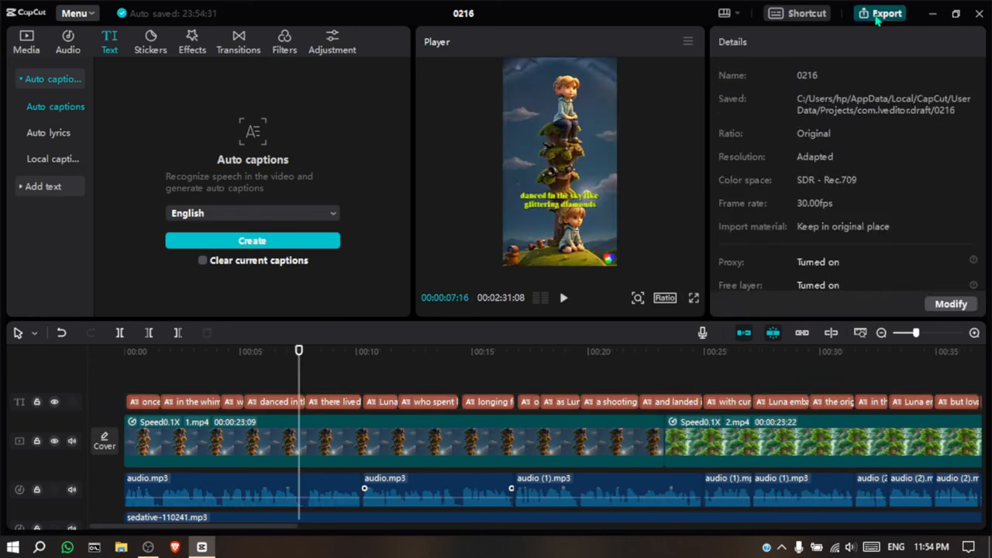
# Step: Open the export settings and keep the resolution at 4K
pyautogui.click(879, 13)
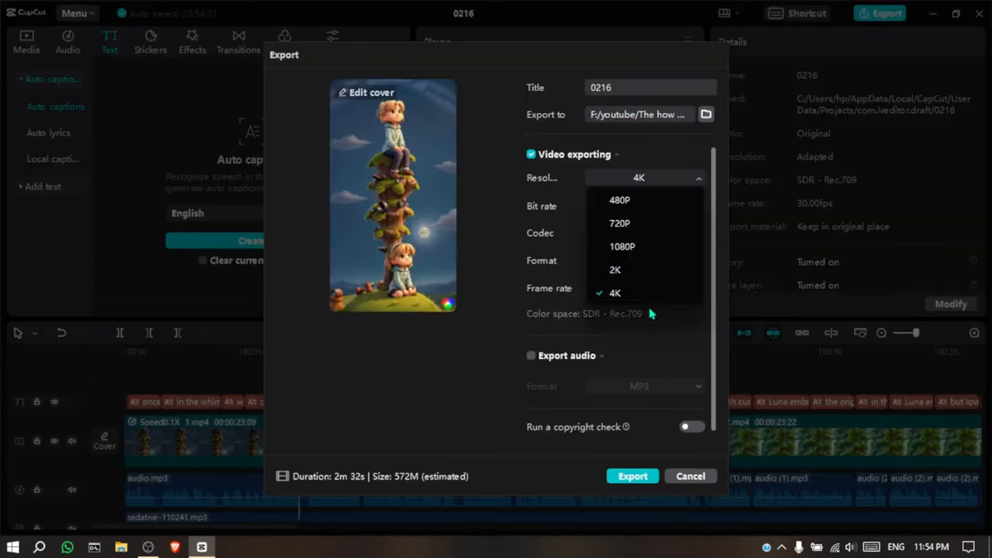
pyautogui.click(632, 476)
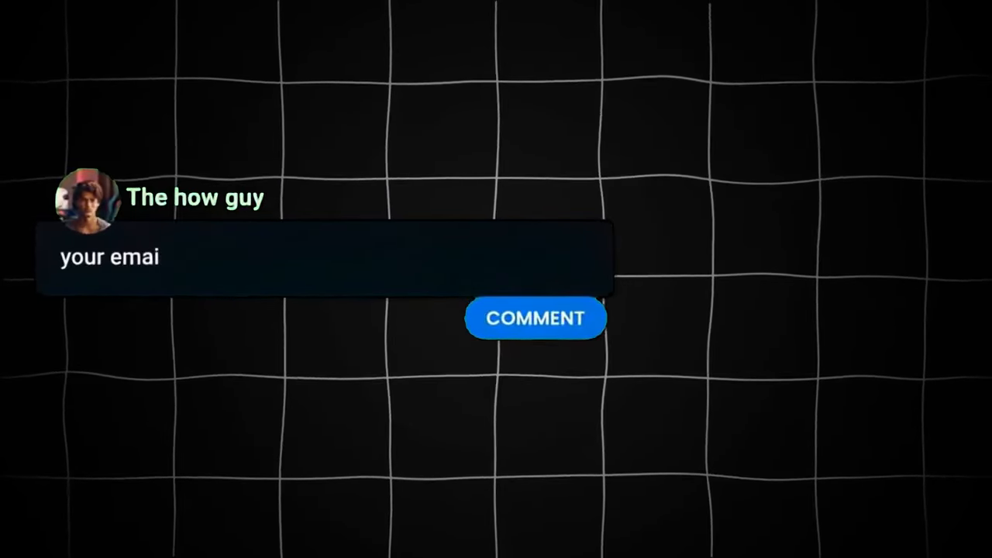
pyautogui.write('l')
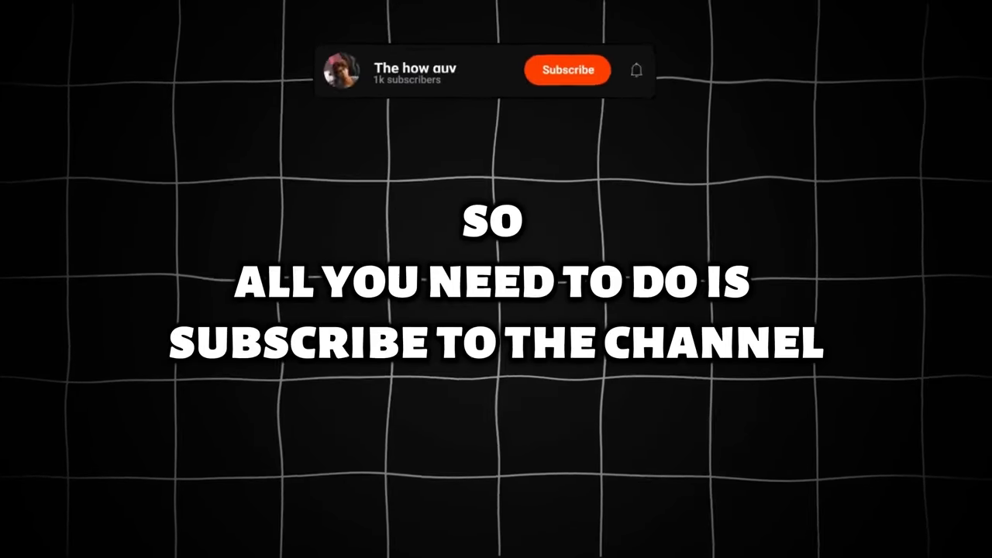
pyautogui.click(567, 70)
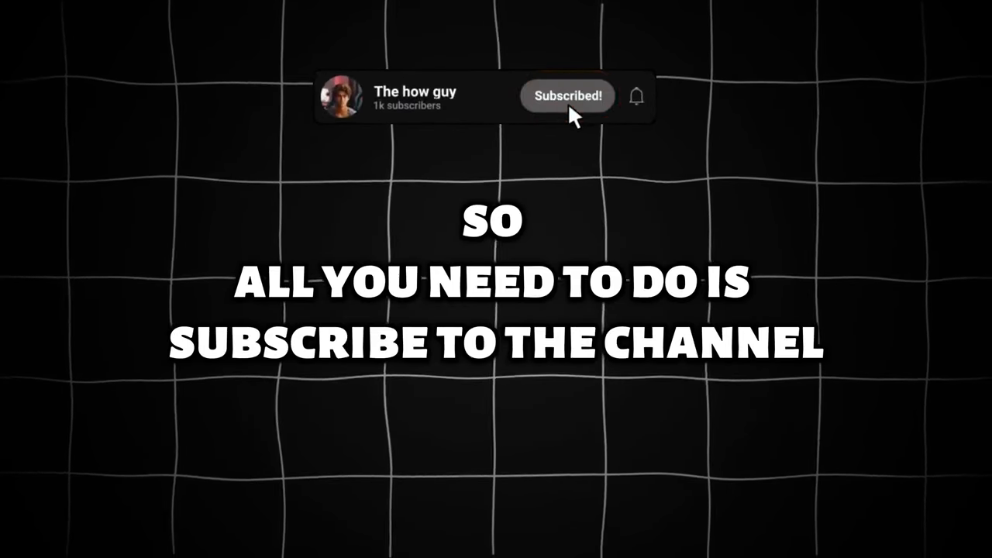